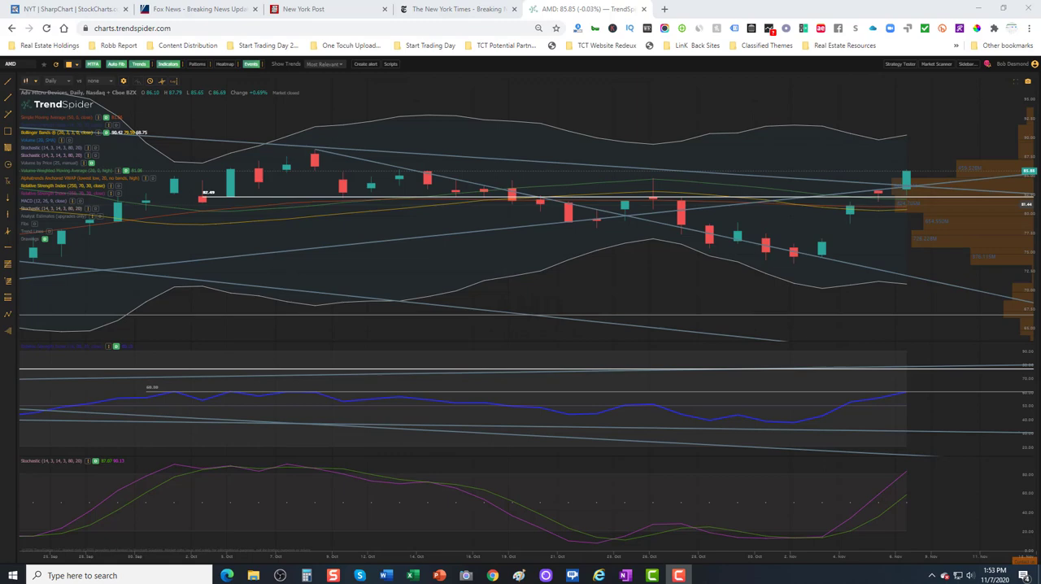
mouse_move(195, 9)
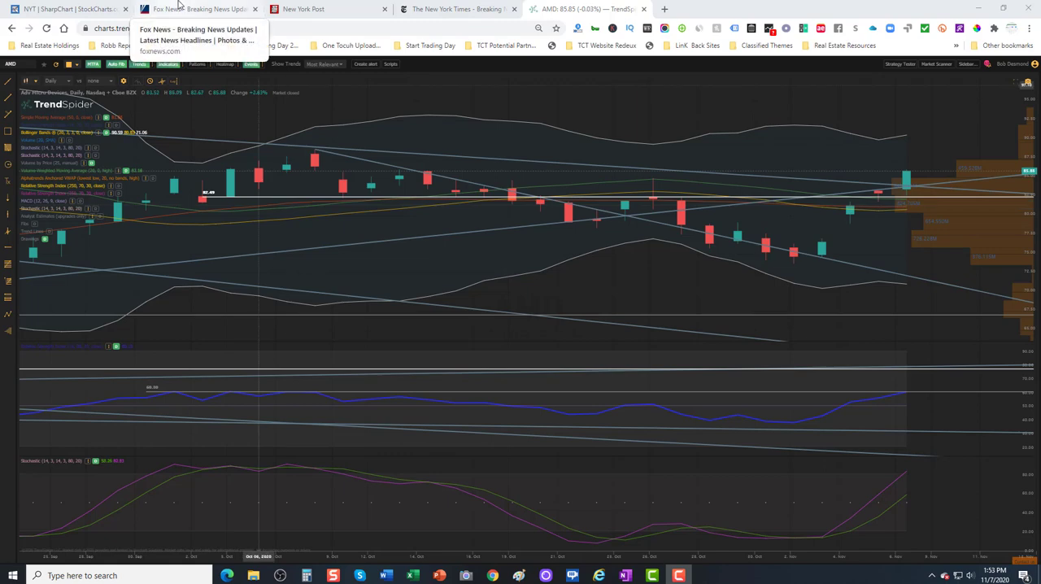
Browse the Fox News, New York Post and New York Times tabs, ending on Fox News
left_click(199, 9)
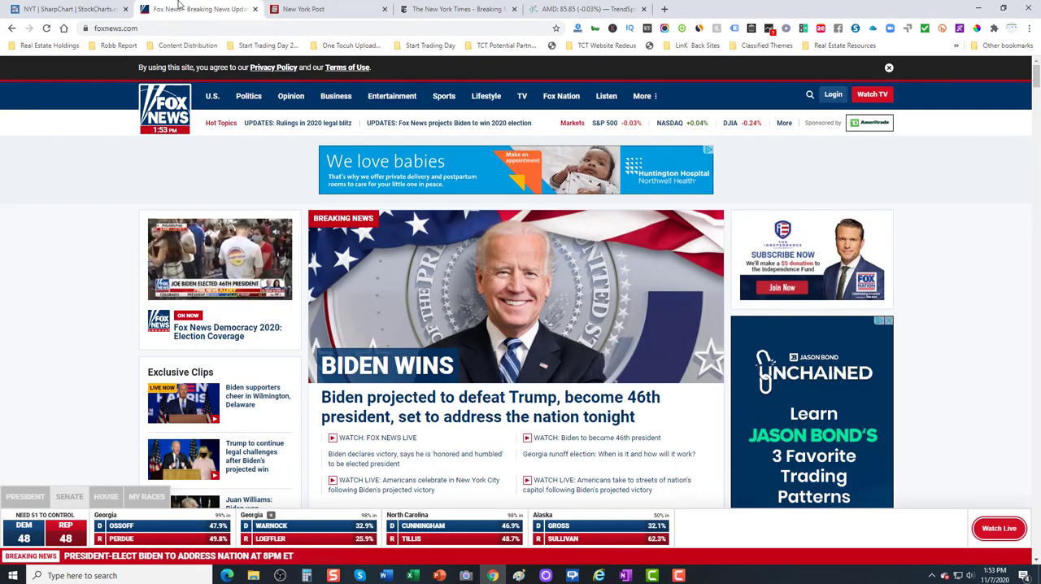
left_click(325, 9)
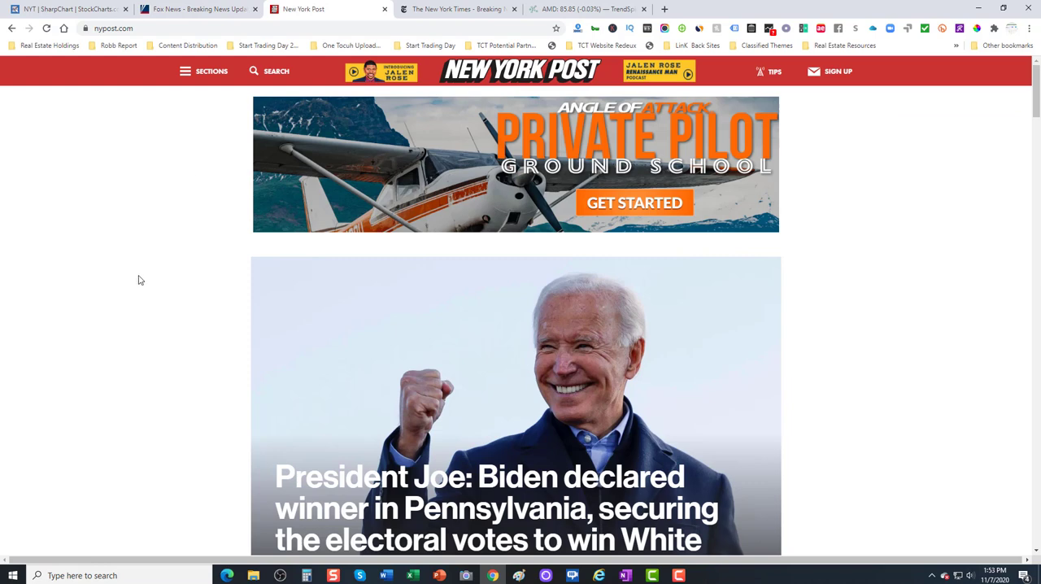
left_click(455, 8)
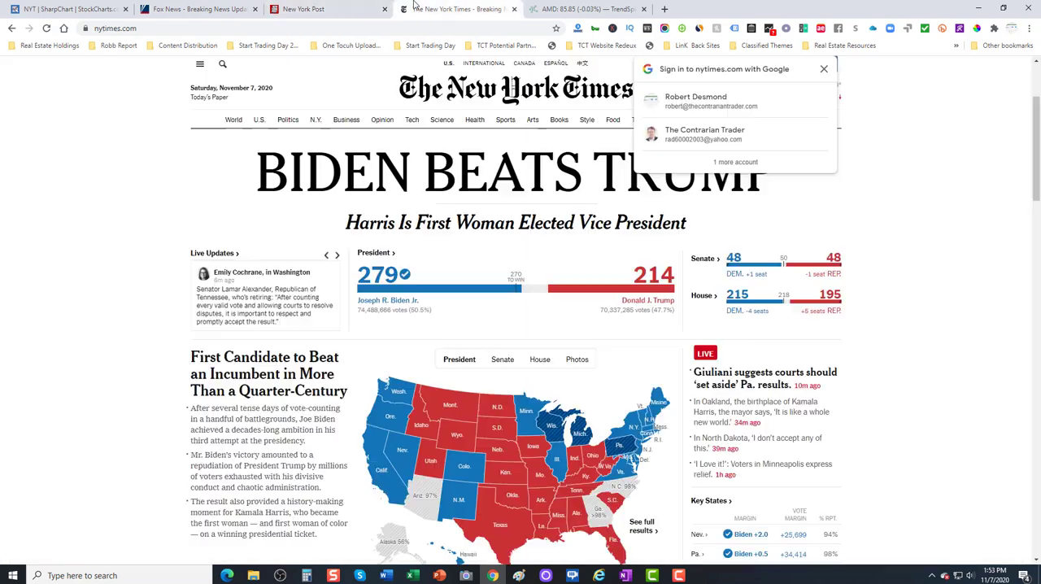
left_click(195, 8)
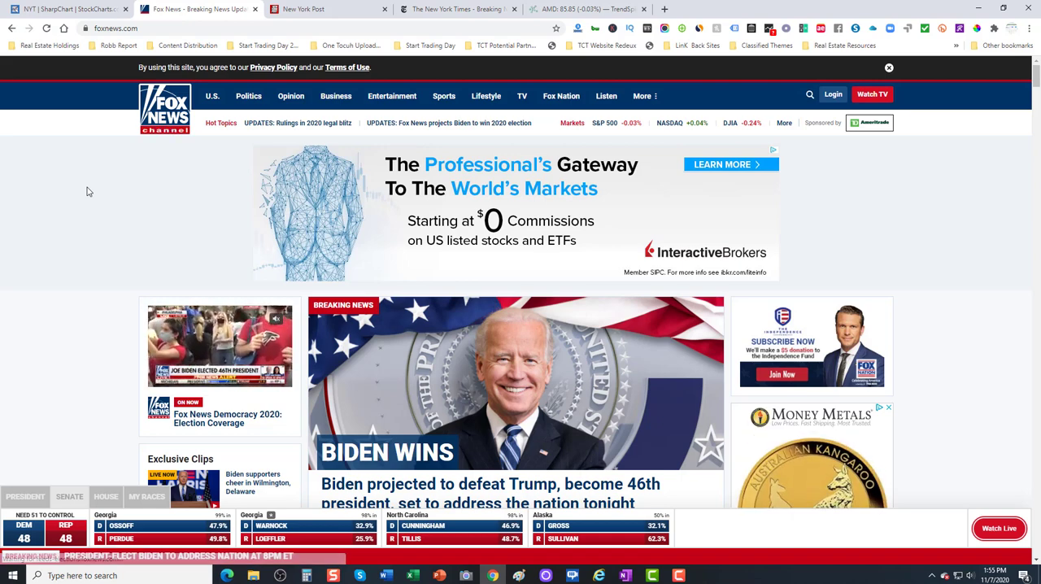
Scroll the Fox News homepage, then return to the TrendSpider EPI daily chart tab
scroll("down", 3)
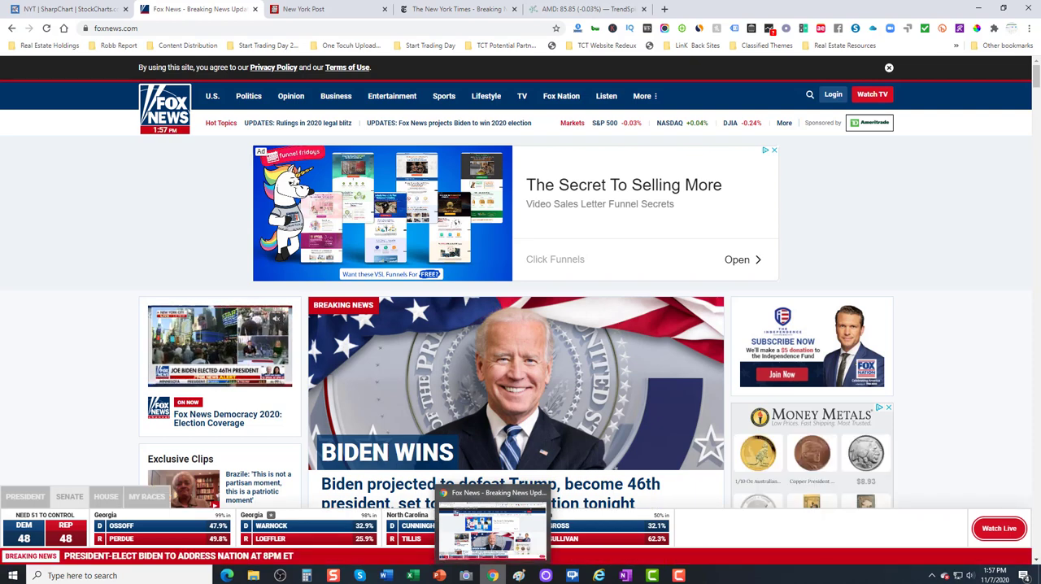
left_click(585, 9)
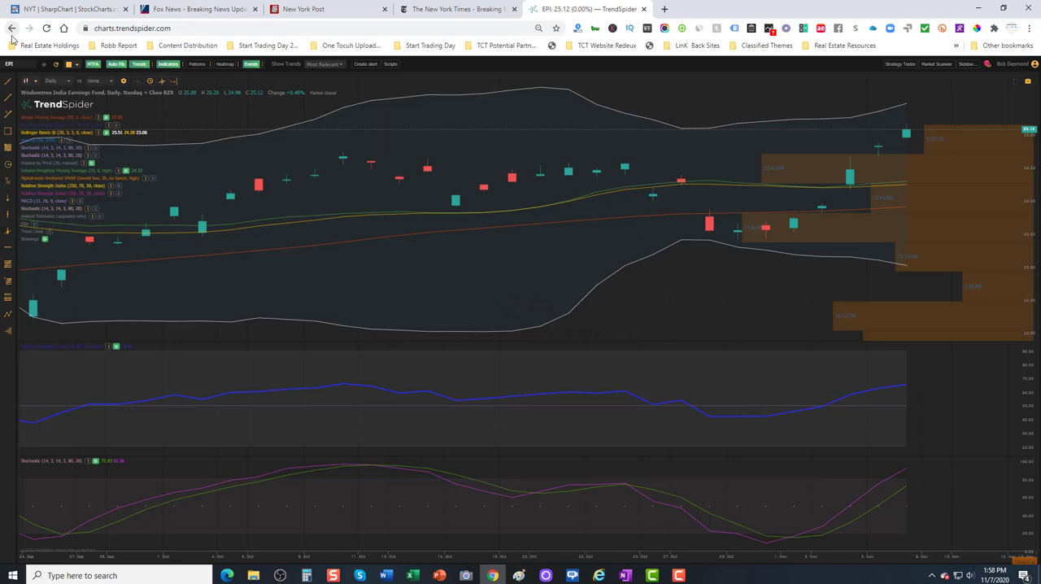
mouse_move(66, 82)
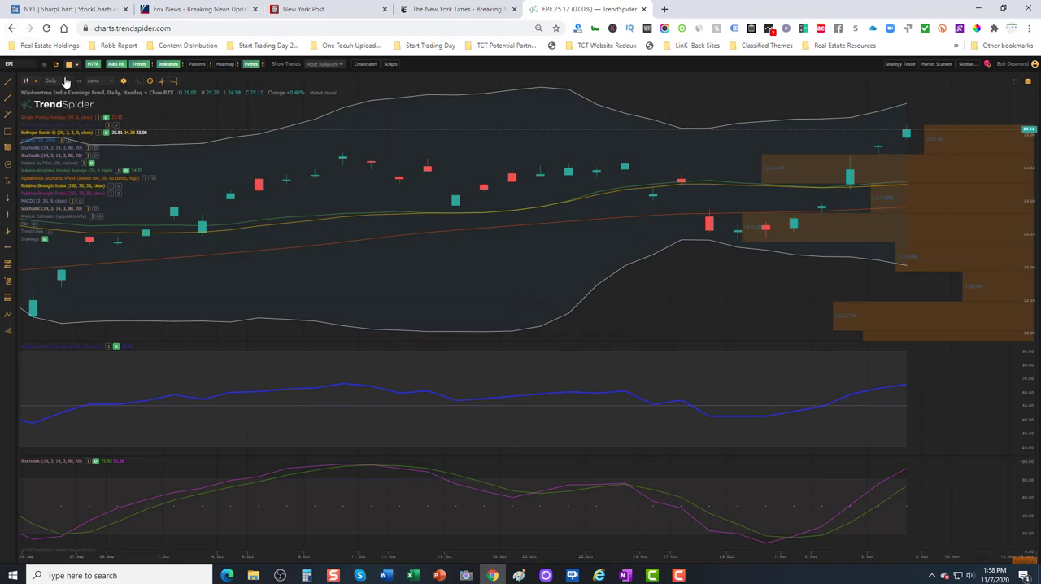
Switch the EPI chart to monthly candles, then to weekly candles
left_click(51, 81)
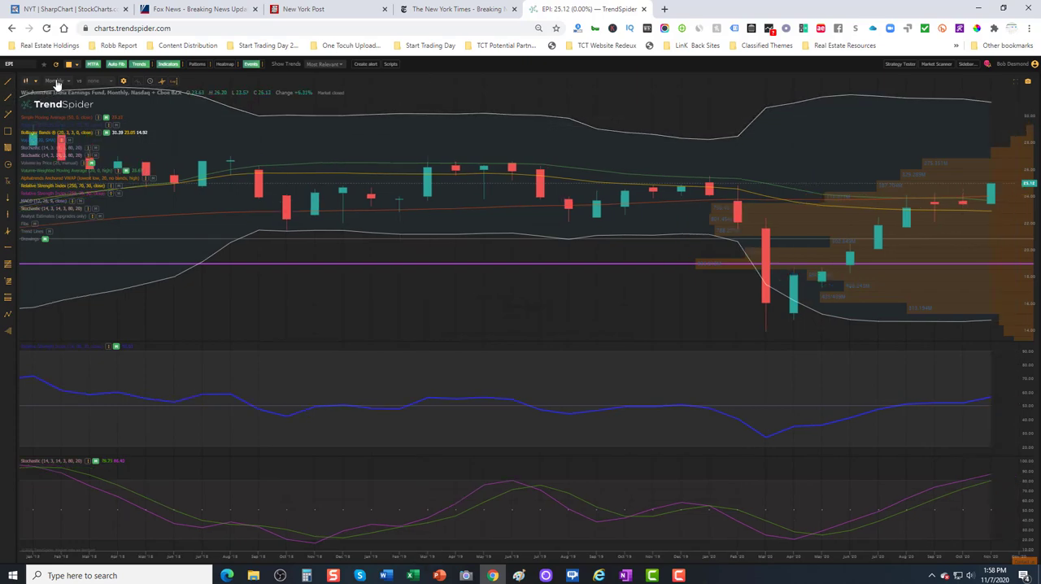
left_click(54, 81)
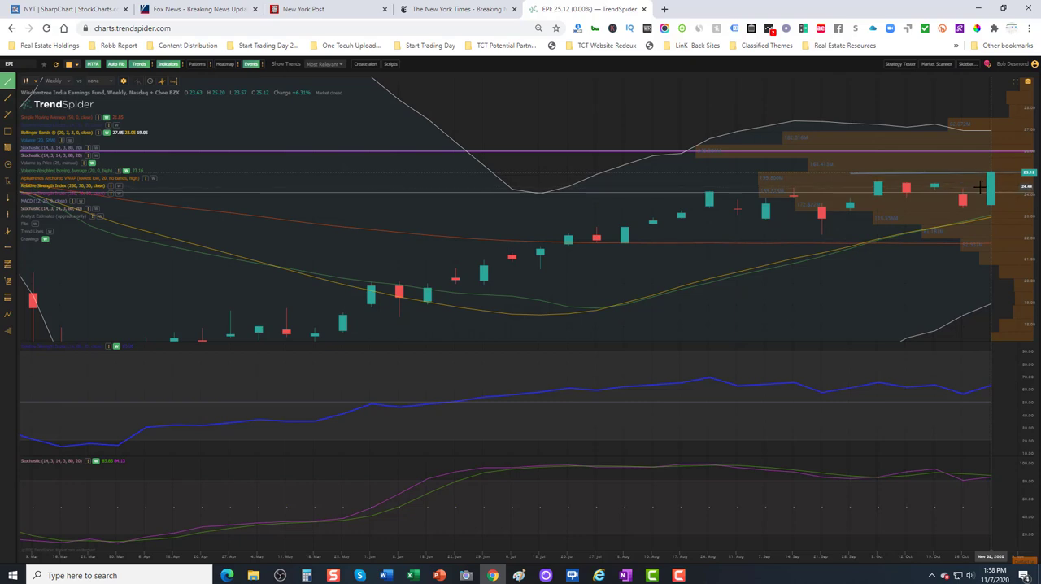
mouse_move(1027, 170)
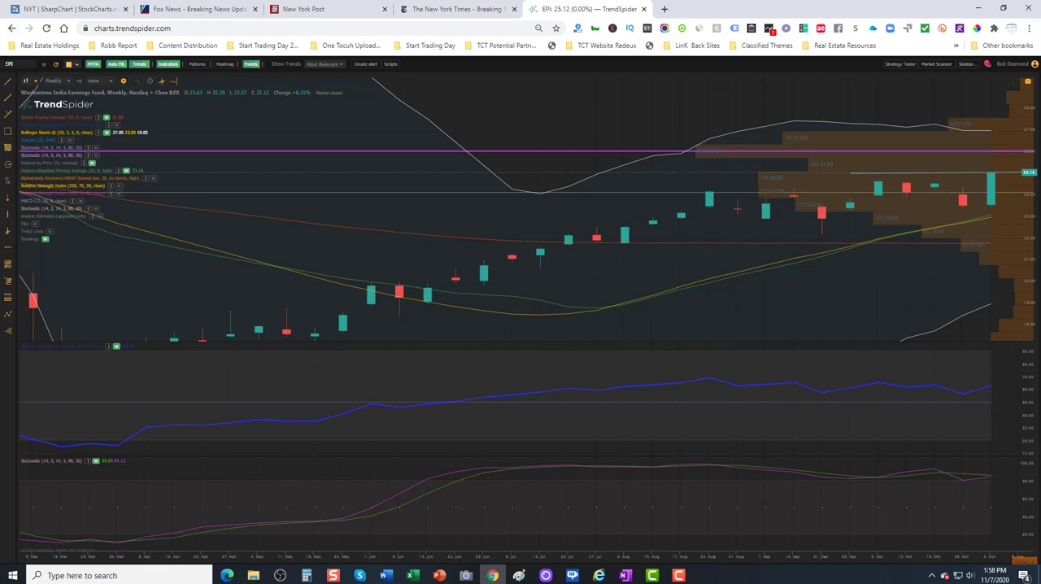
mouse_move(971, 409)
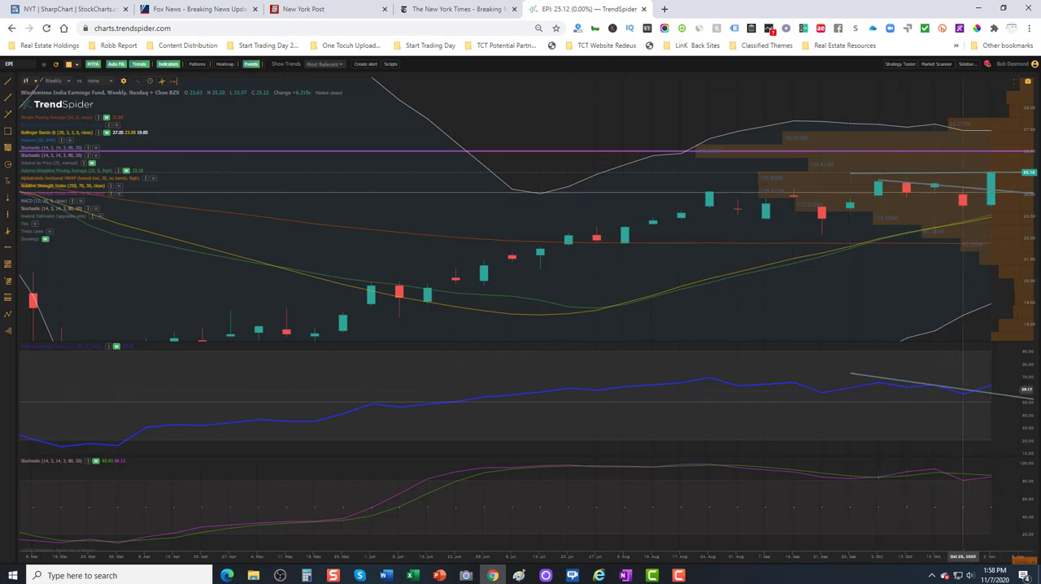
mouse_move(834, 135)
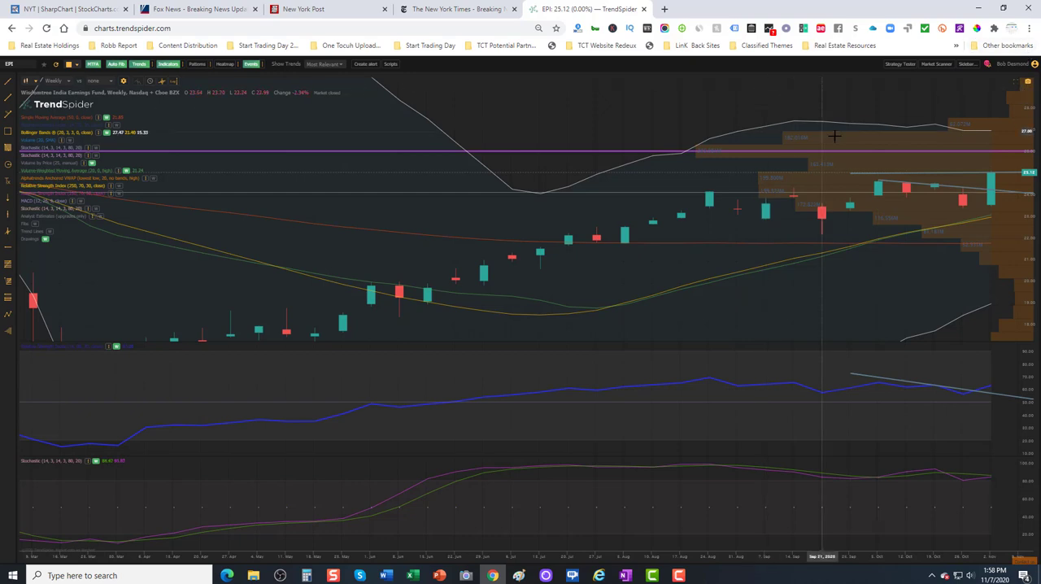
mouse_move(569, 321)
type("FB")
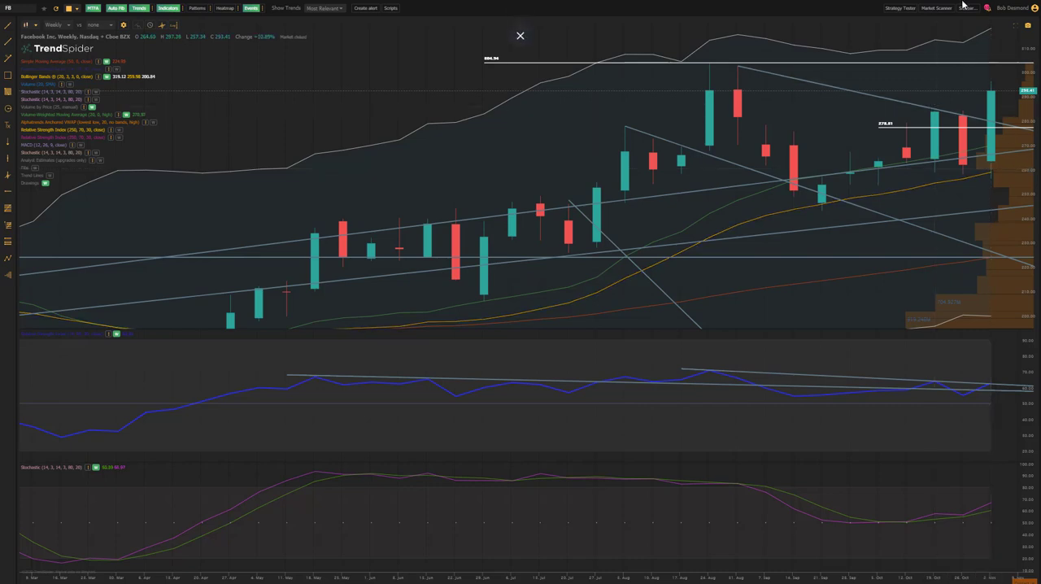
mouse_move(915, 116)
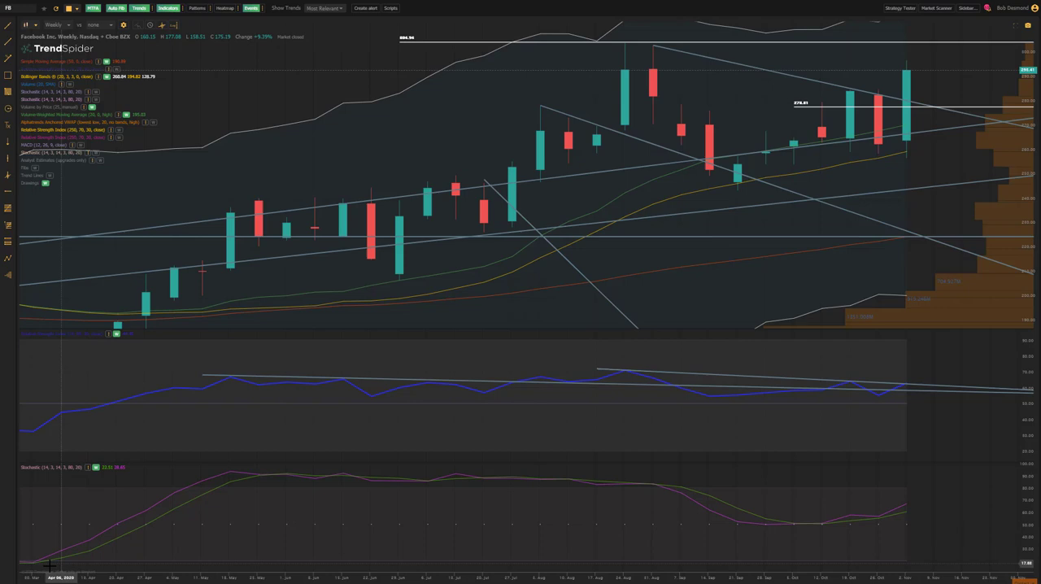
mouse_move(626, 82)
type("AMZN")
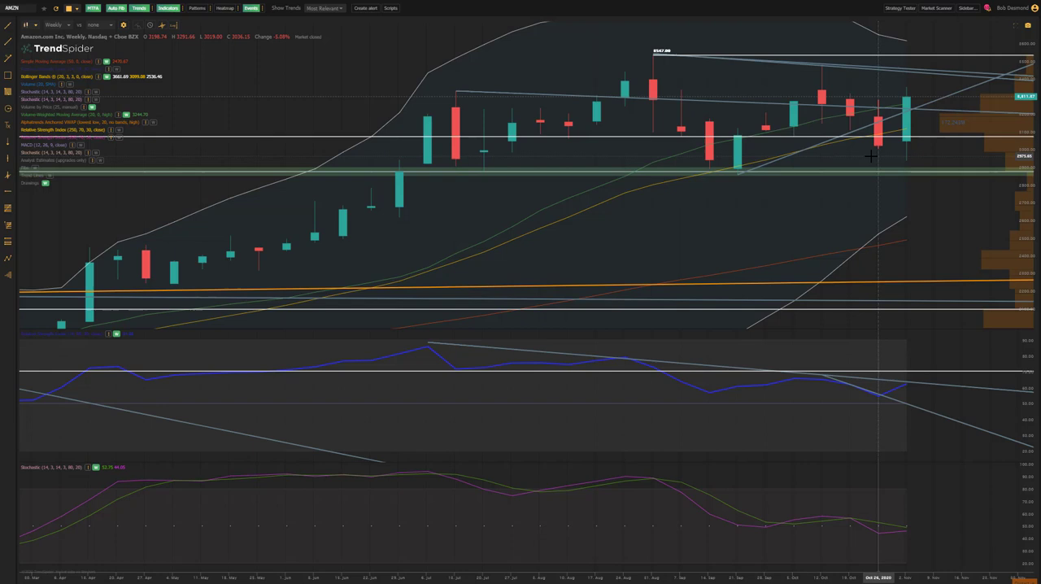
mouse_move(912, 164)
type("TREX")
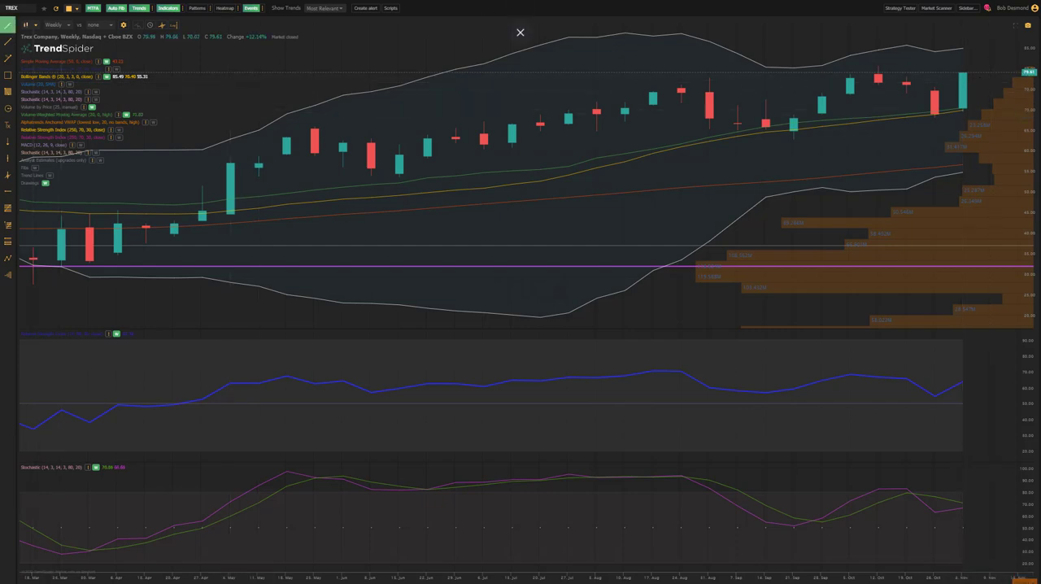
mouse_move(46, 179)
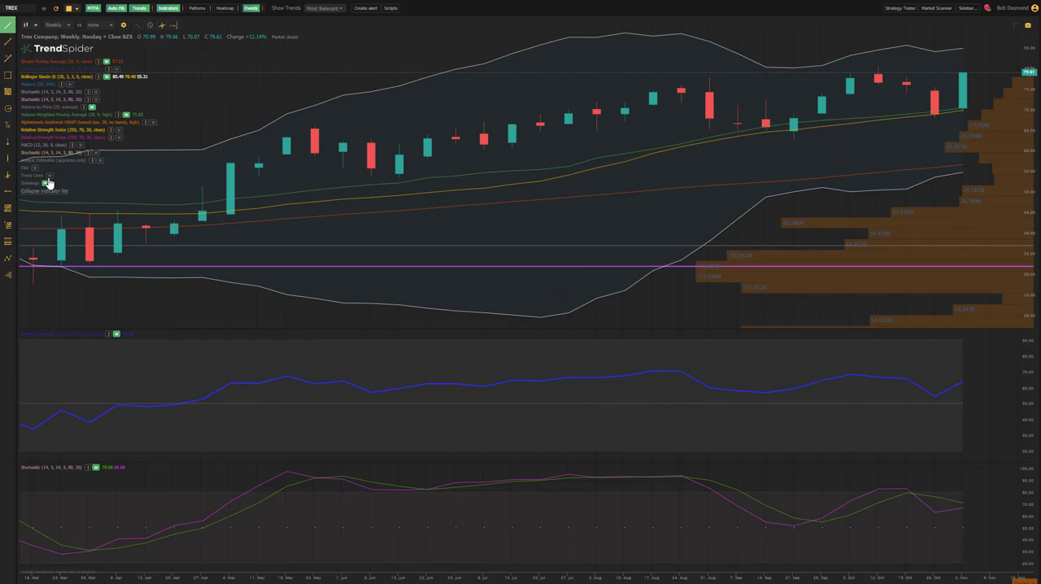
Review the weekly Trex Company chart with moving averages, Bollinger Bands and volume profile
left_click(49, 175)
type("HGV")
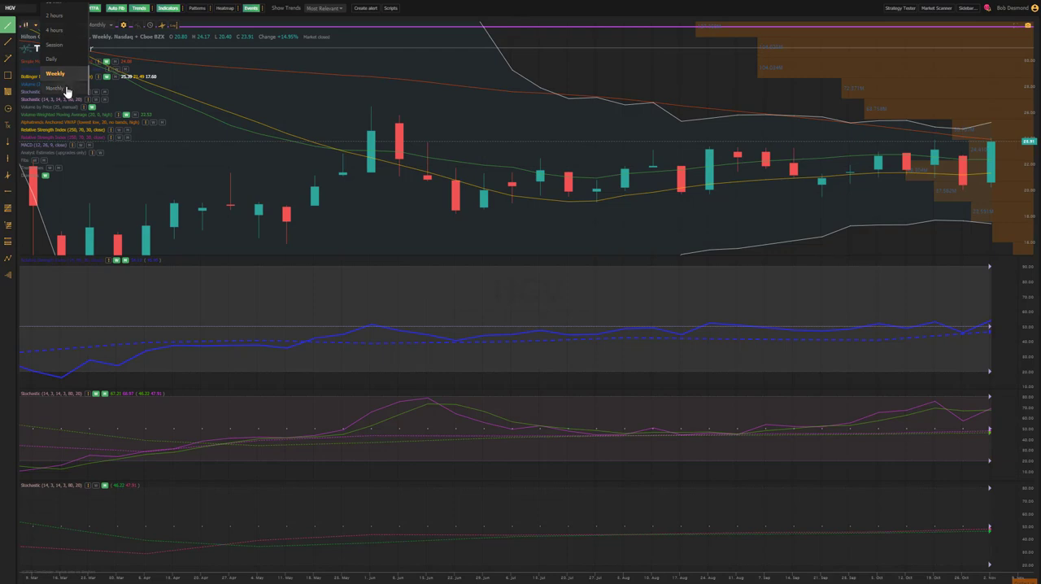
Switch the Hilton Grand Vacations chart from weekly to monthly candles
left_click(54, 88)
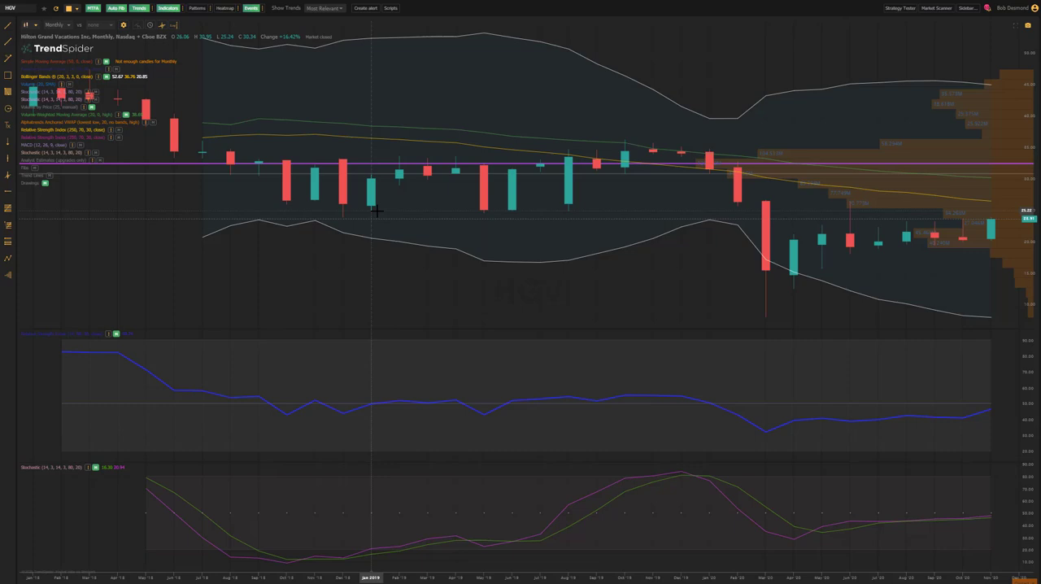
mouse_move(779, 151)
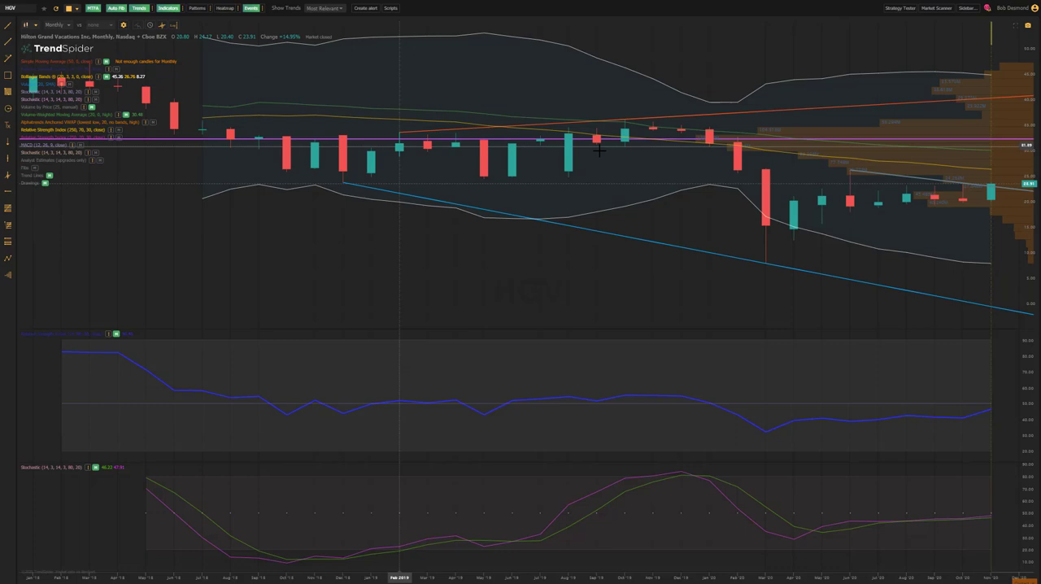
mouse_move(767, 258)
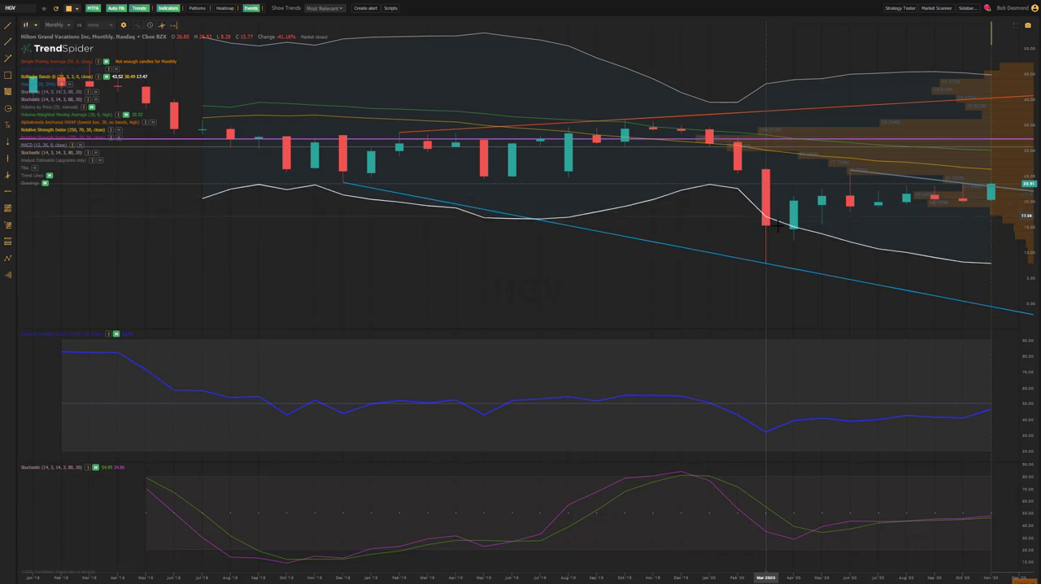
mouse_move(768, 215)
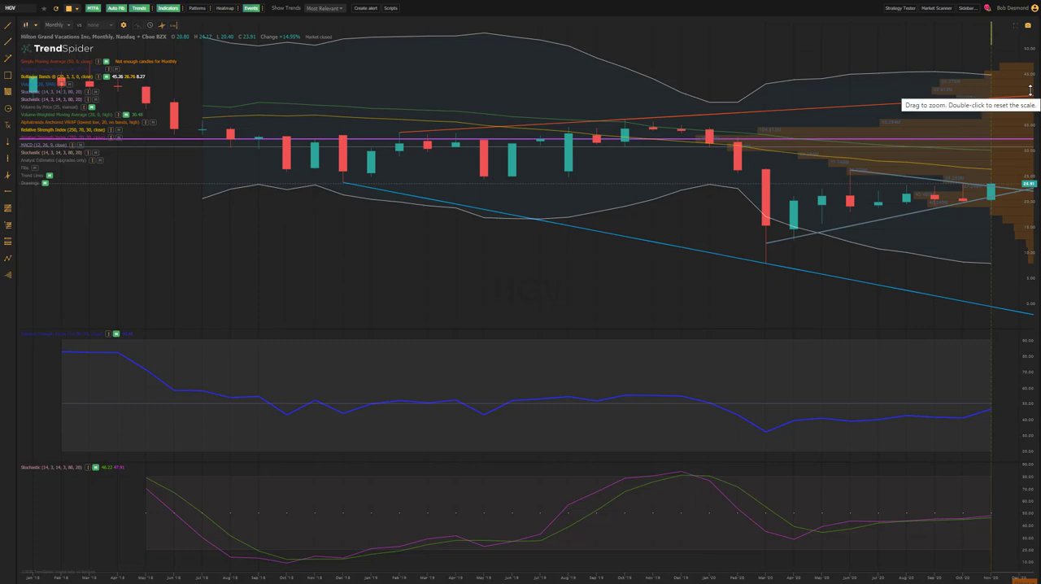
mouse_move(1006, 197)
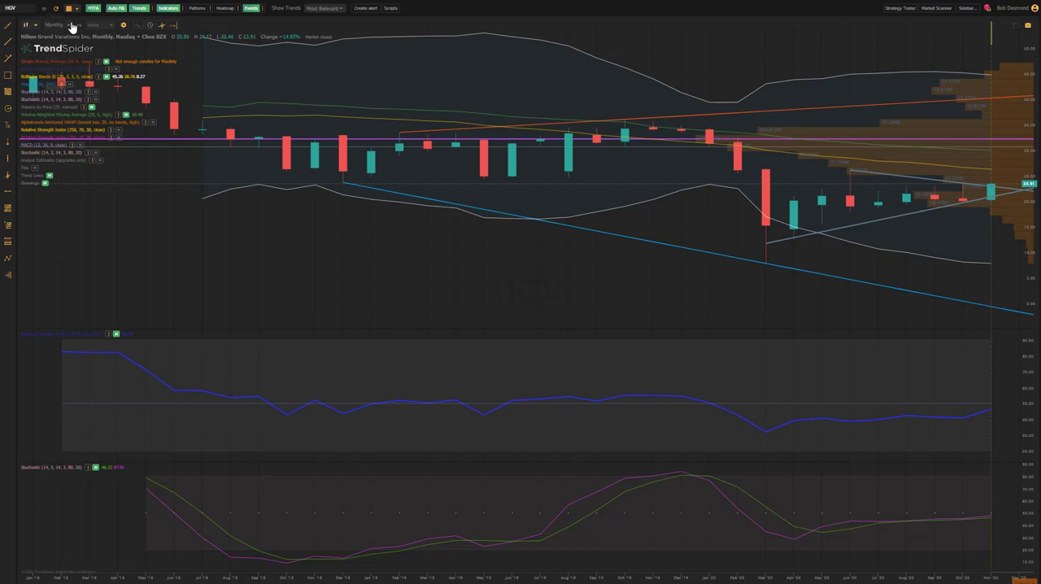
Open the timeframe dropdown to return the HGV chart to weekly candles
left_click(53, 24)
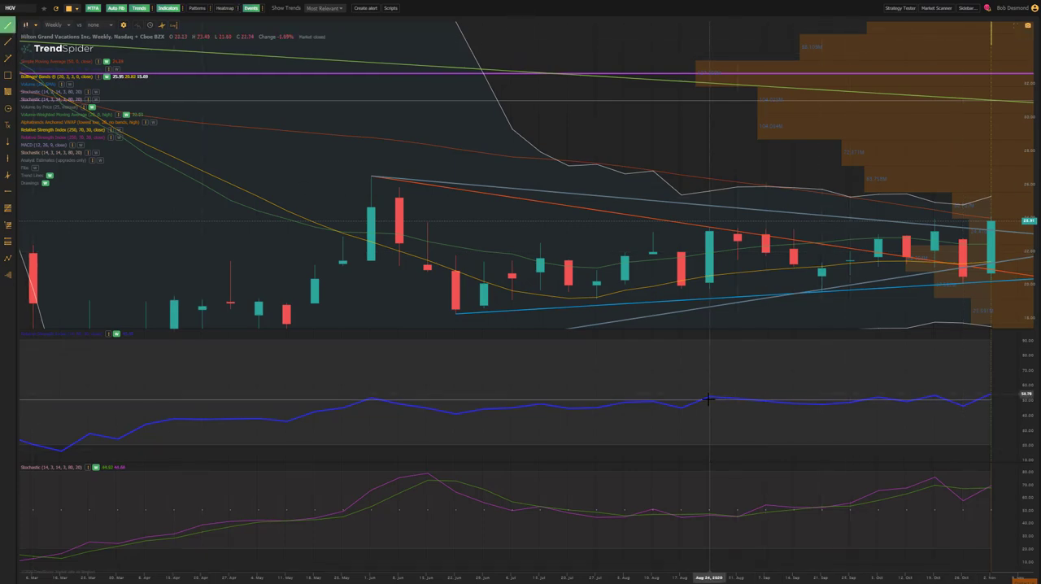
mouse_move(947, 396)
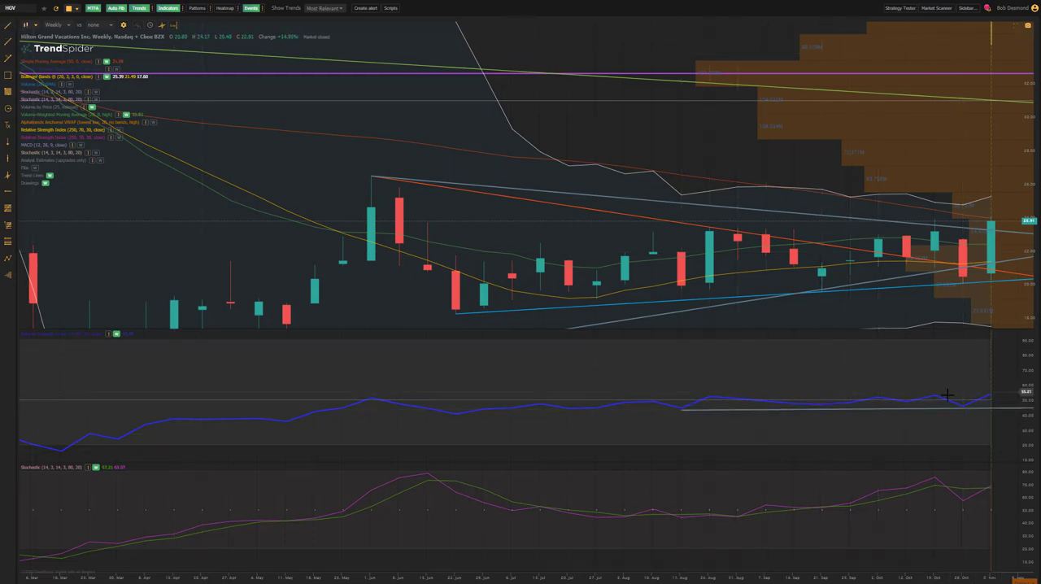